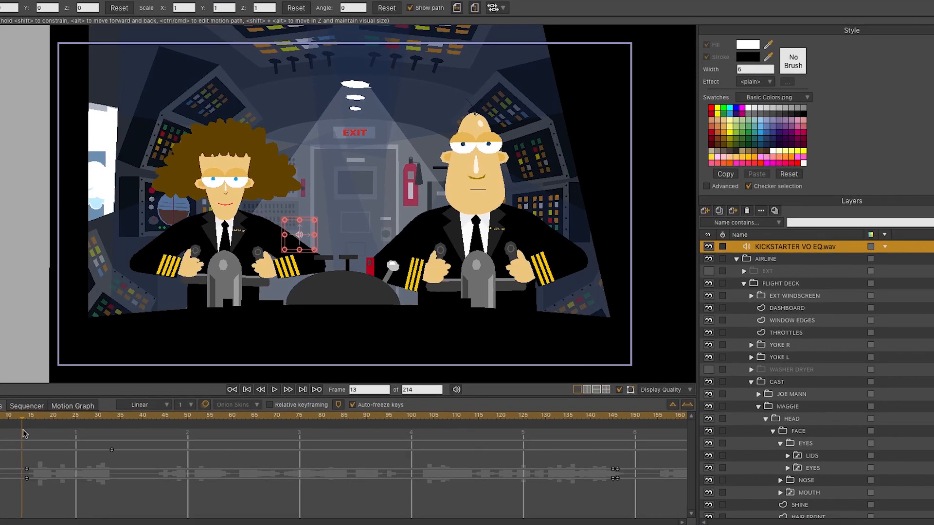
- Show the Untitled 2.moho face drawing and move the EYES layer onto the SKIN oval
{"action": "left_click", "coordinate": [354, 3]}
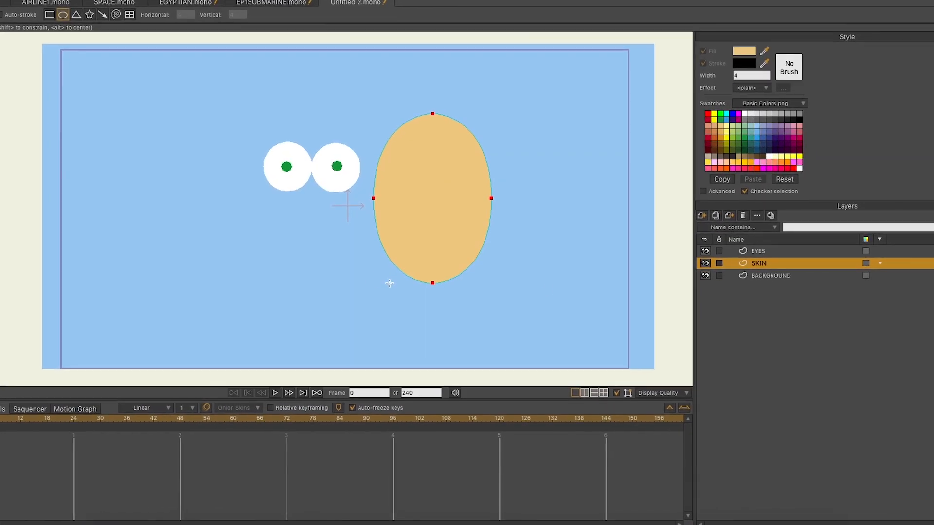
{"action": "left_click", "coordinate": [758, 251]}
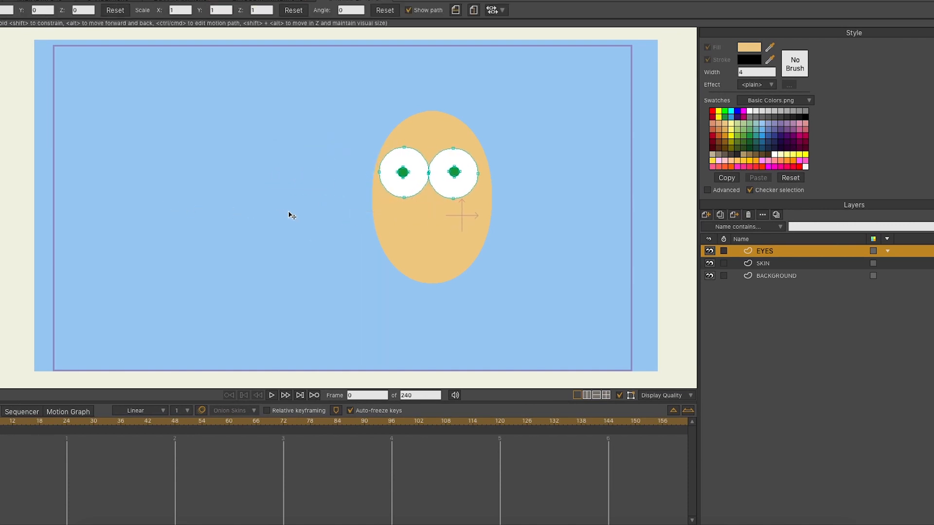
- Show the EGYPTIAN.moho pyramid scene briefly, then the EP1BEDROOM.moho scene with the couple in bed
{"action": "left_click", "coordinate": [205, 19]}
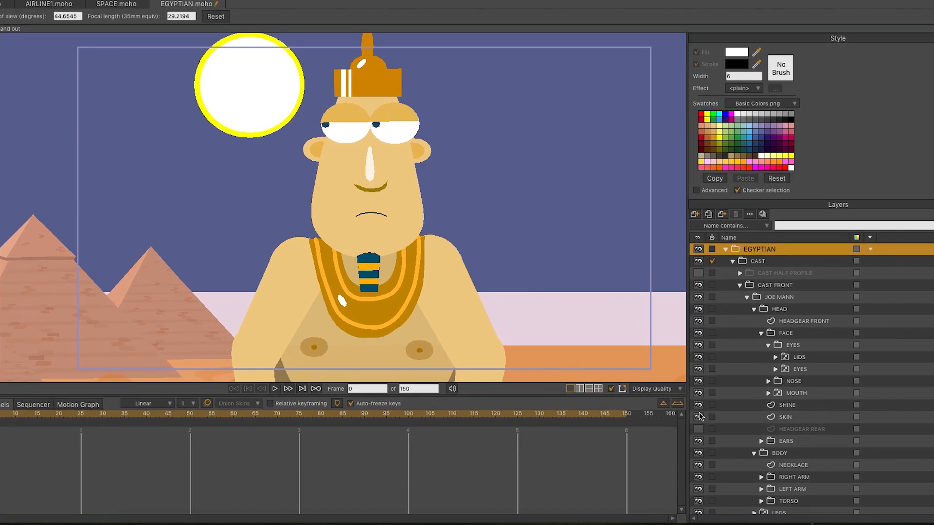
{"action": "left_click", "coordinate": [442, 33]}
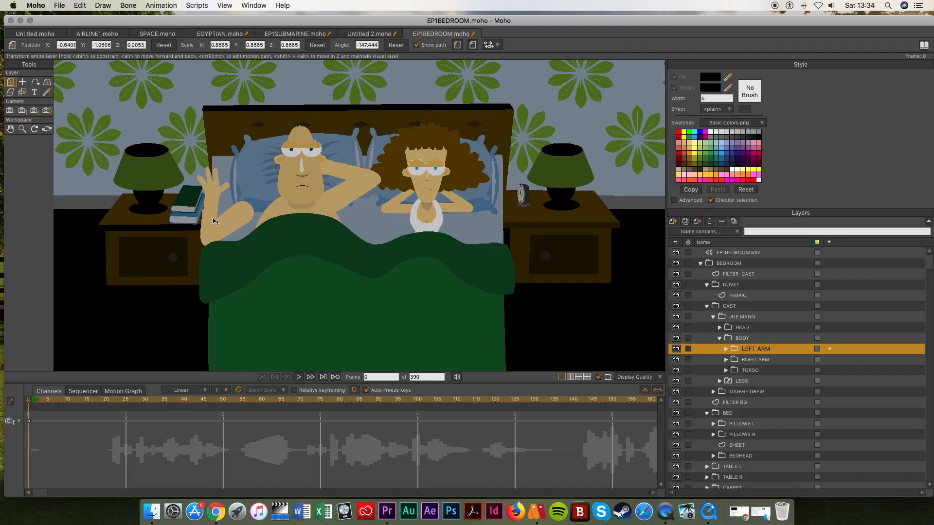